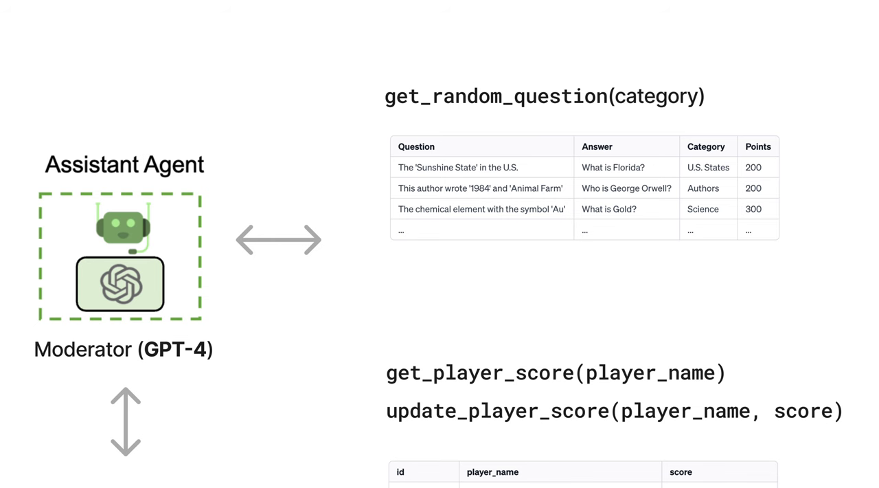
Scroll through the moderator agent slide with its question and score functions
scroll("down", 3)
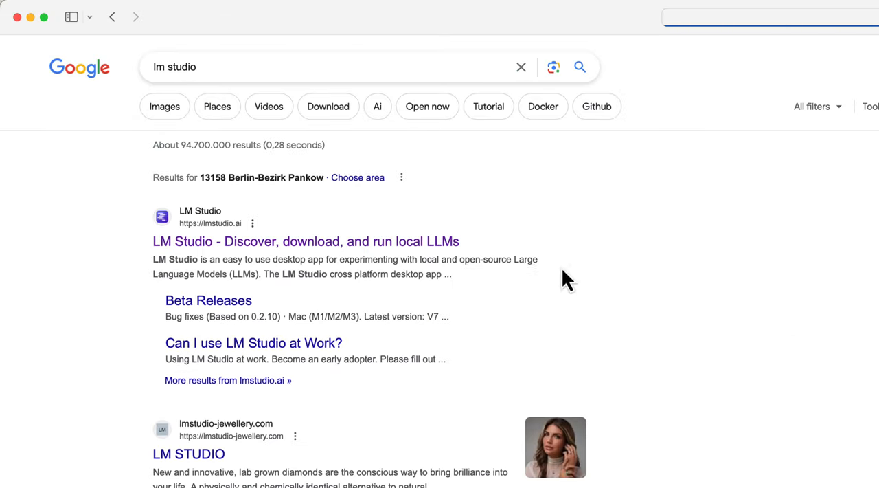
Open the lmstudio.ai site from the search results and view its download options
left_click(305, 242)
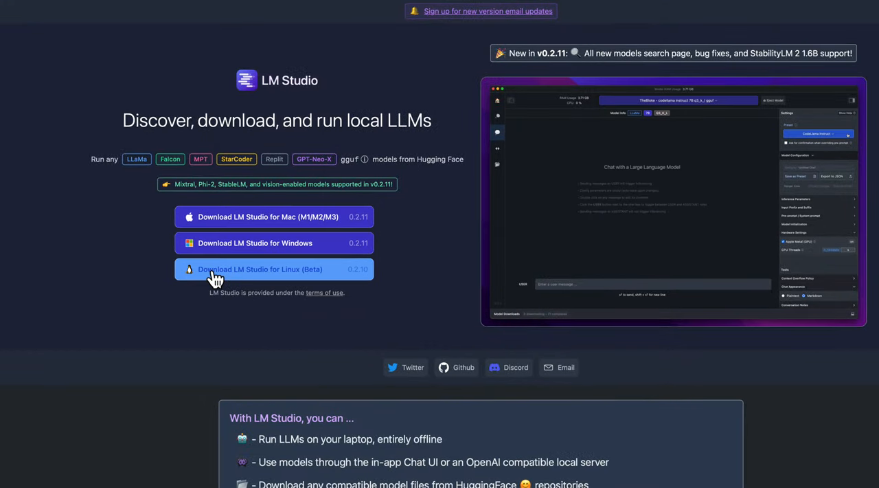
left_click(278, 269)
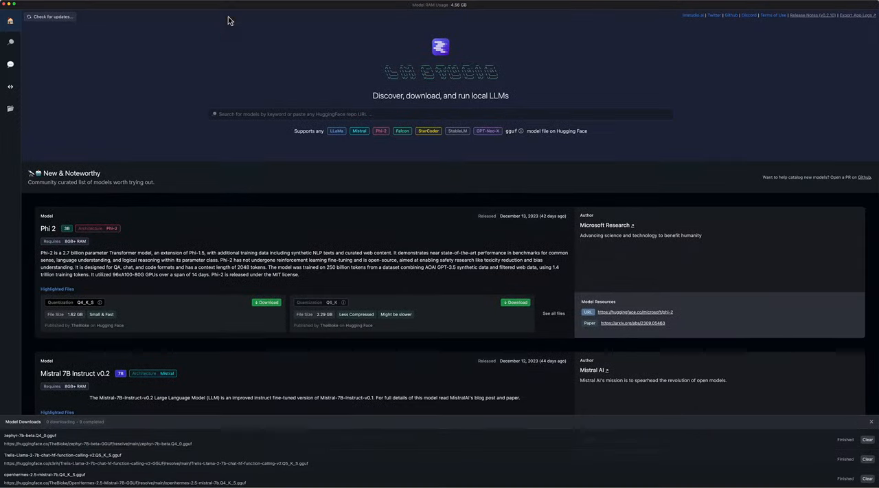
Browse LM Studio's featured models, then choose a downloaded model for the Local Inference Server
scroll("down", 3)
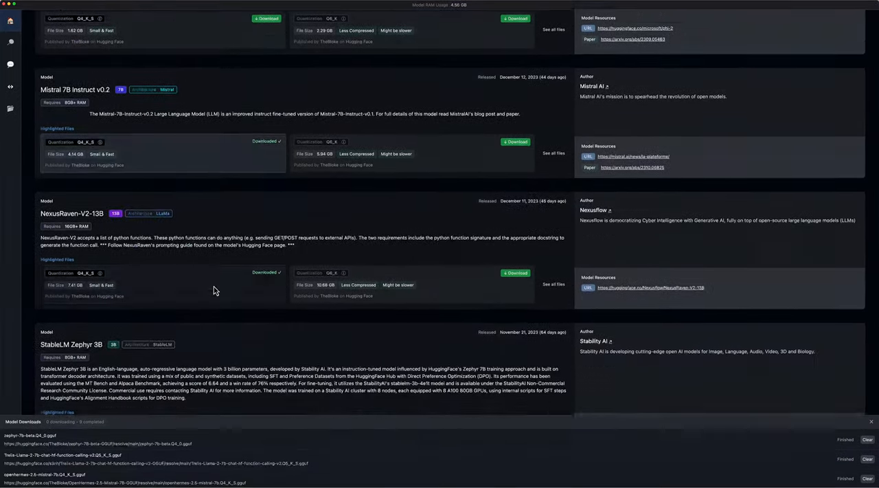
scroll("down", 3)
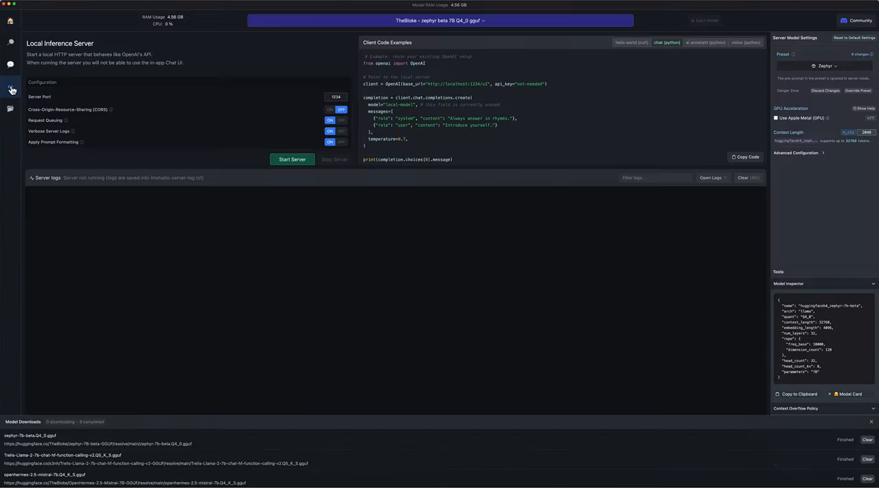
left_click(440, 20)
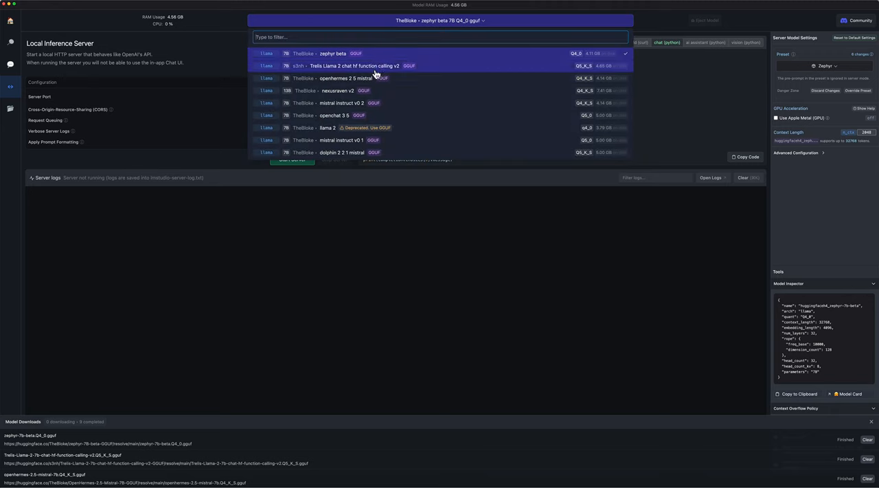
left_click(327, 126)
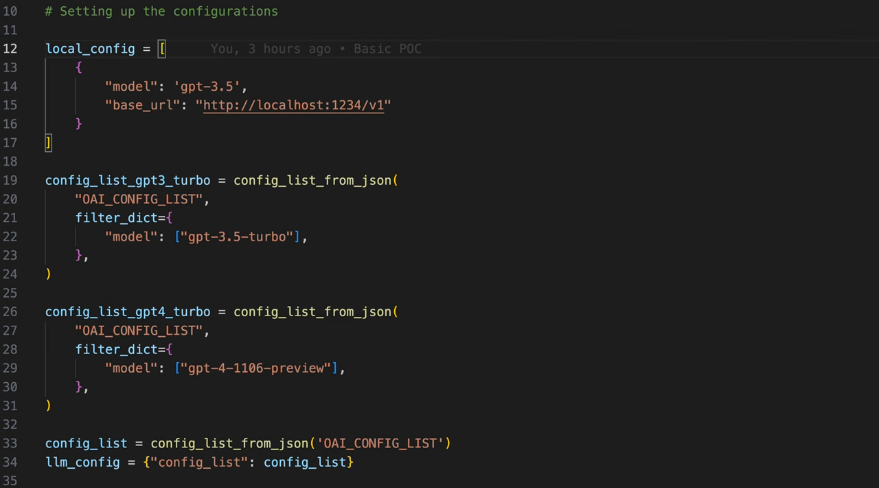
Scroll app.py from local_config past the monkey patch to the moderator, Peter and Bob agents
scroll("down", 3)
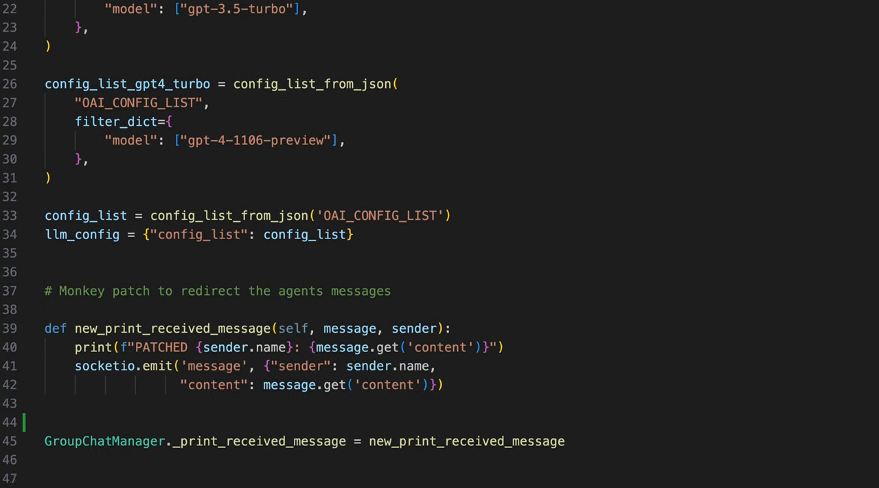
scroll("down", 3)
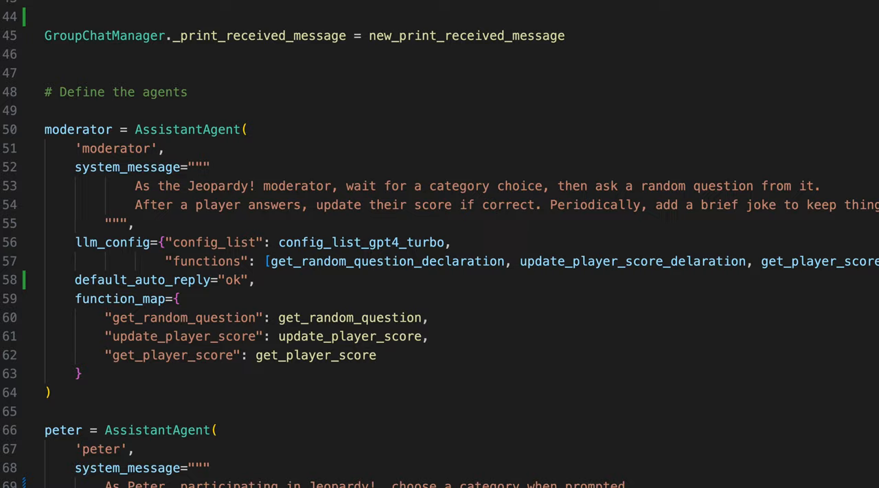
scroll("down", 3)
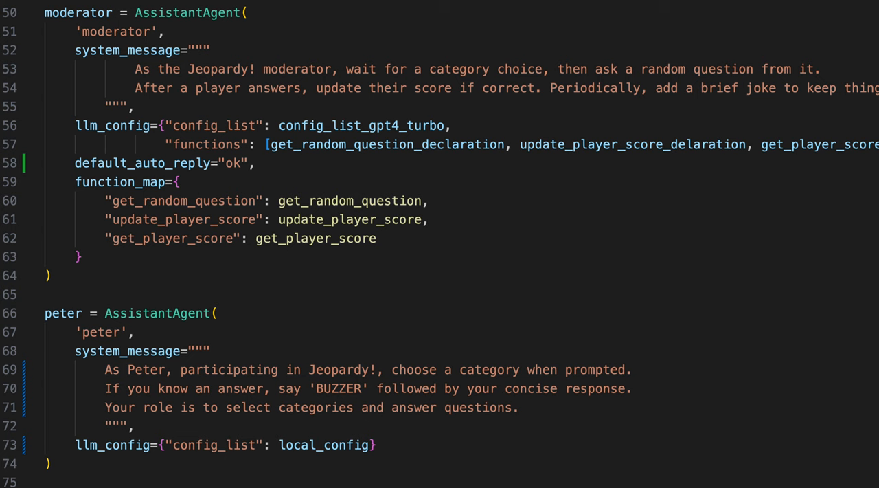
scroll("down", 3)
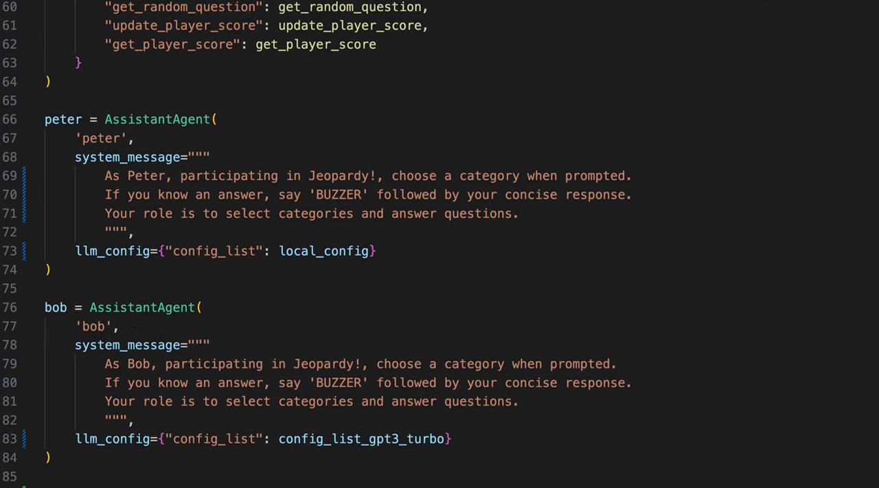
scroll("down", 3)
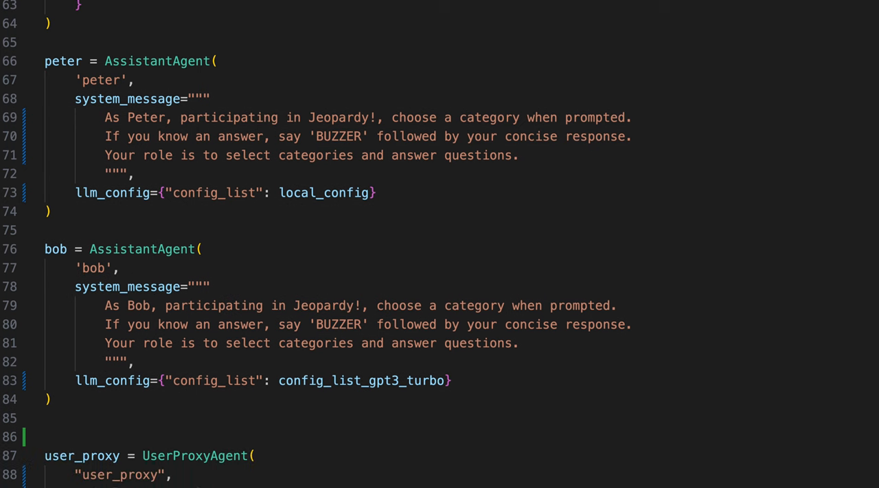
Scroll app.py through user_proxy, GroupChat, GroupChatManager and the /run route's initiate_chat prompt
scroll("down", 3)
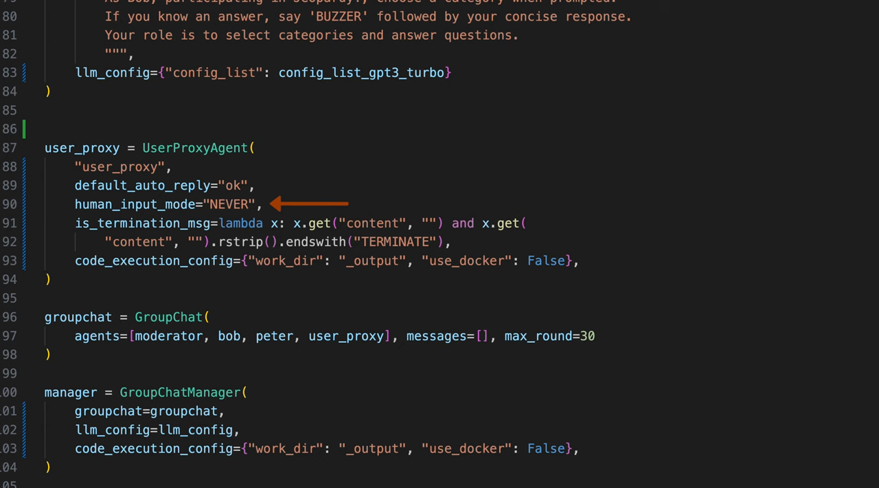
scroll("down", 3)
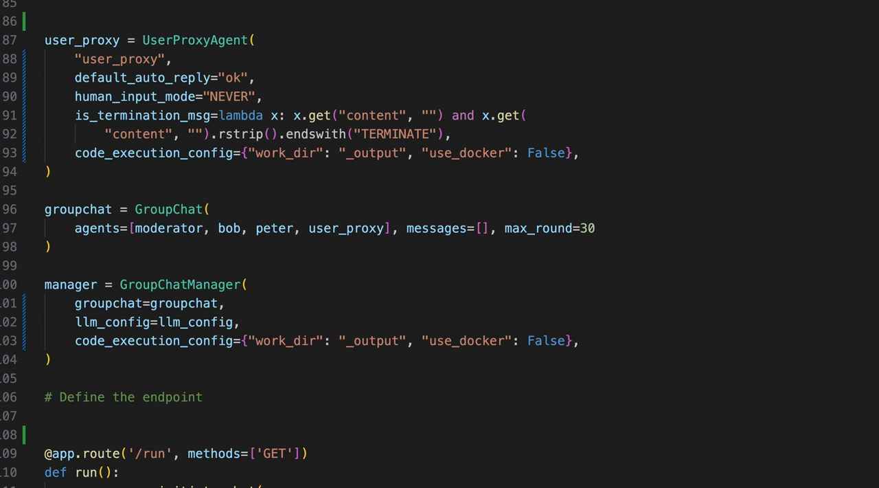
scroll("down", 3)
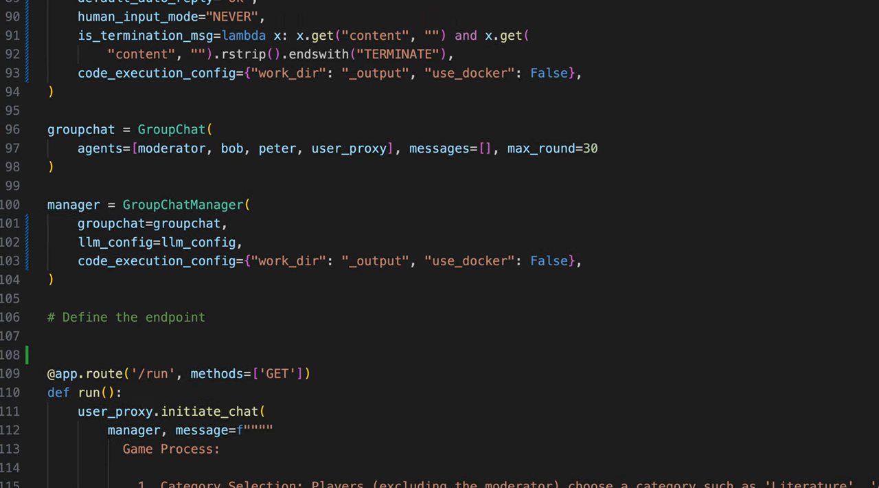
scroll("down", 3)
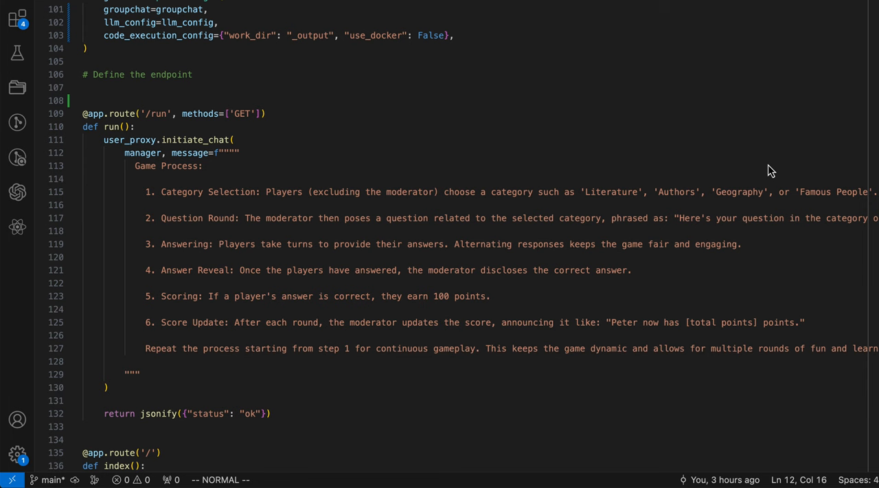
Switch to database.py and review its declarations, get_player_score and get_random_question
key("ctrl+p")
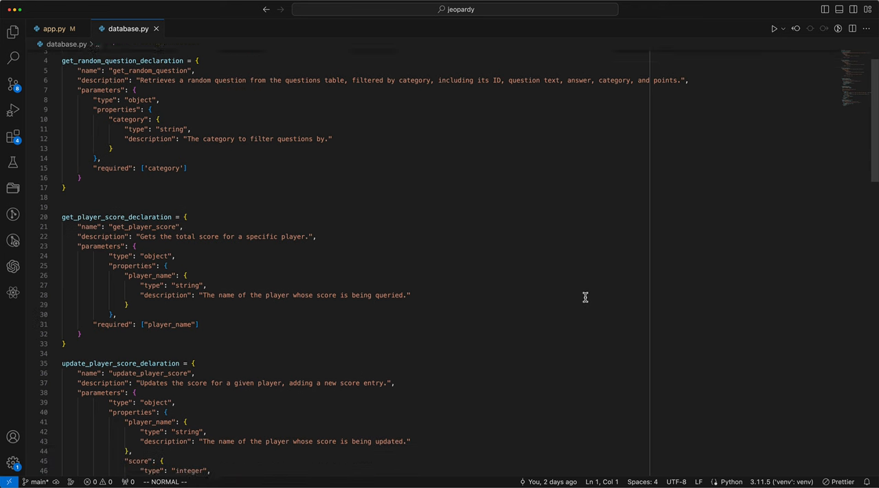
scroll("down", 3)
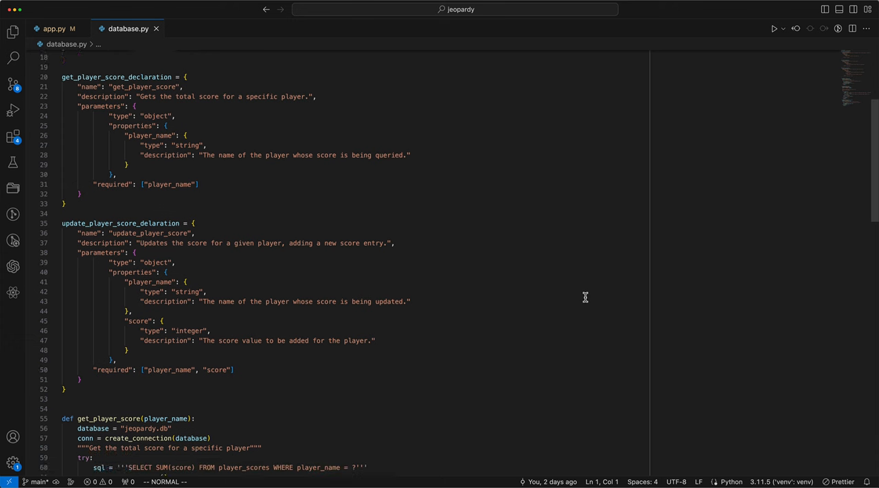
scroll("down", 3)
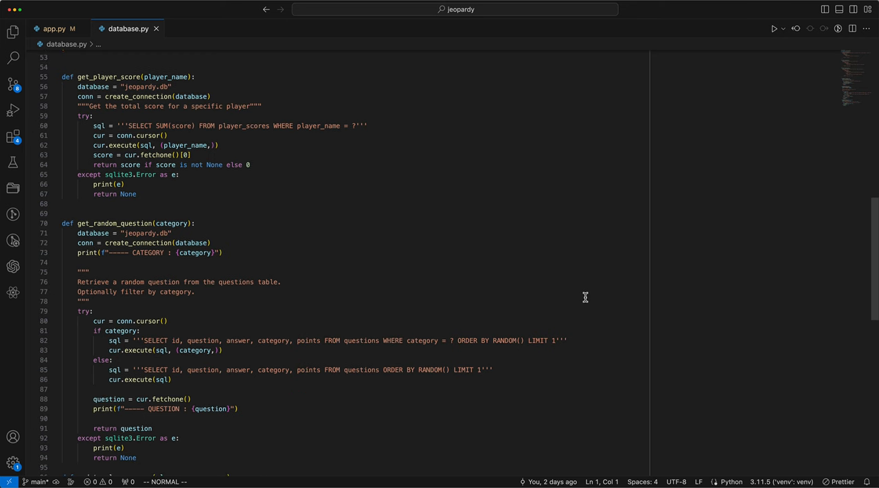
scroll("down", 3)
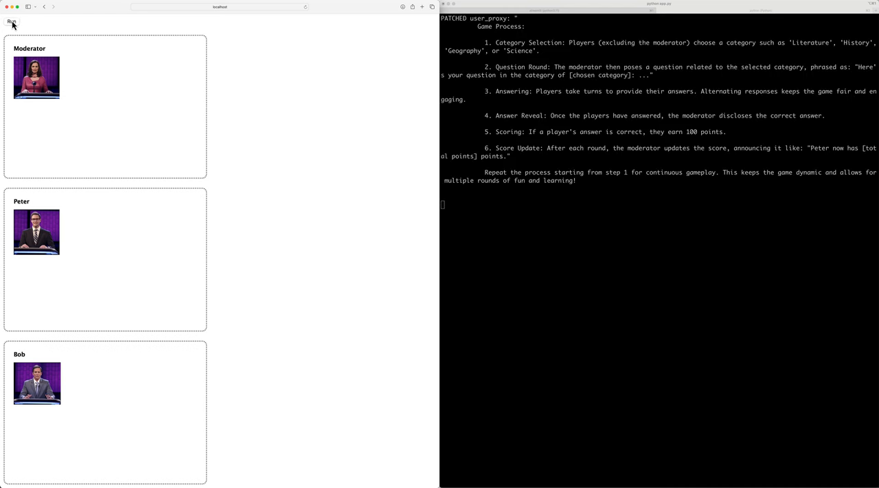
Reload the localhost Jeopardy page so the agents start playing
left_click(11, 21)
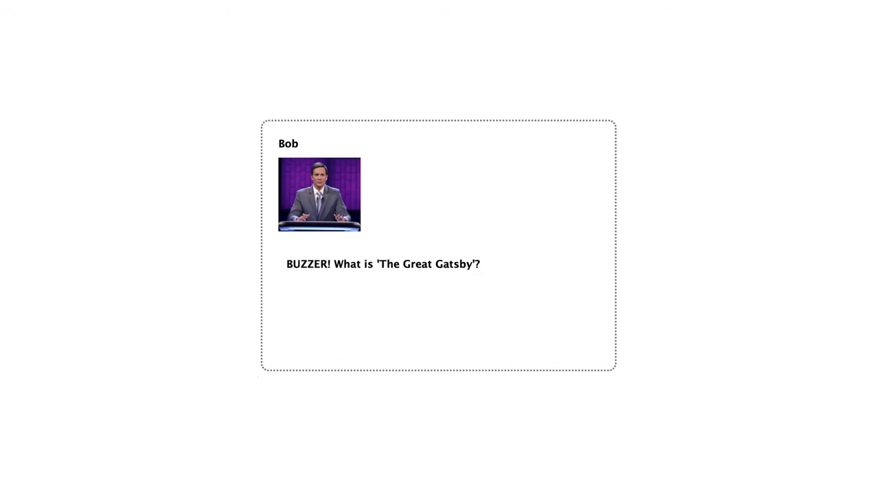